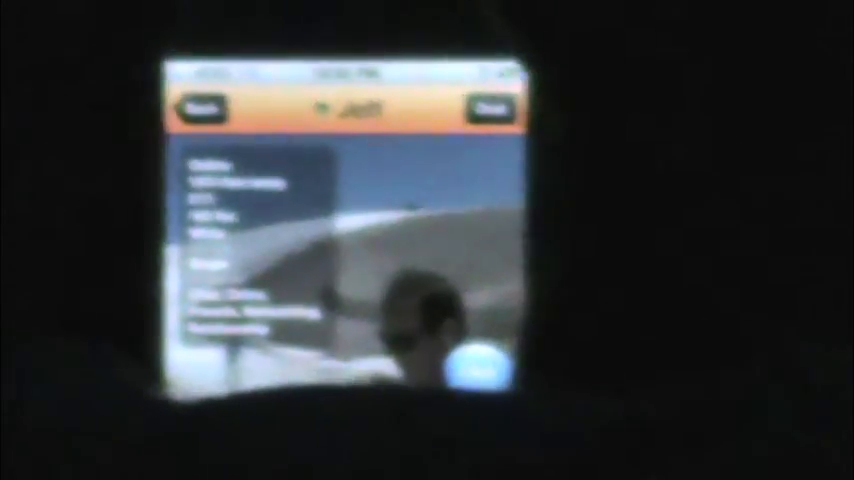
Leave the viewed member's profile via the top-left Back button to reach the nearby grid.
left_click(200, 108)
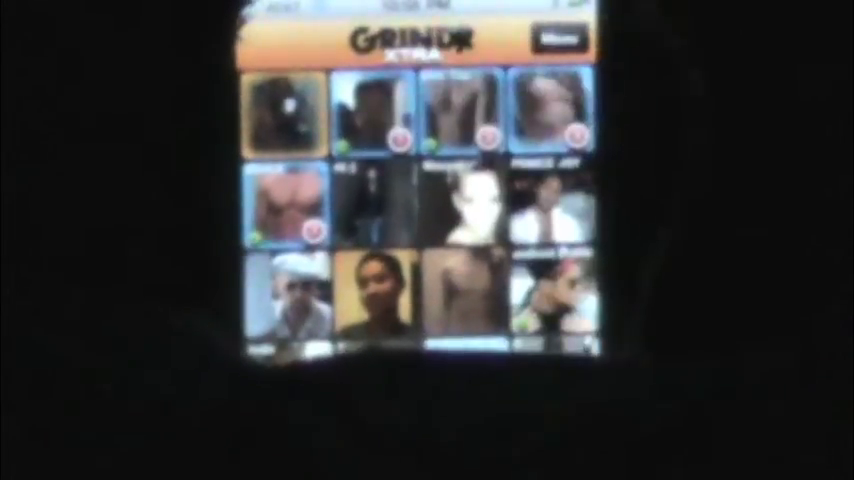